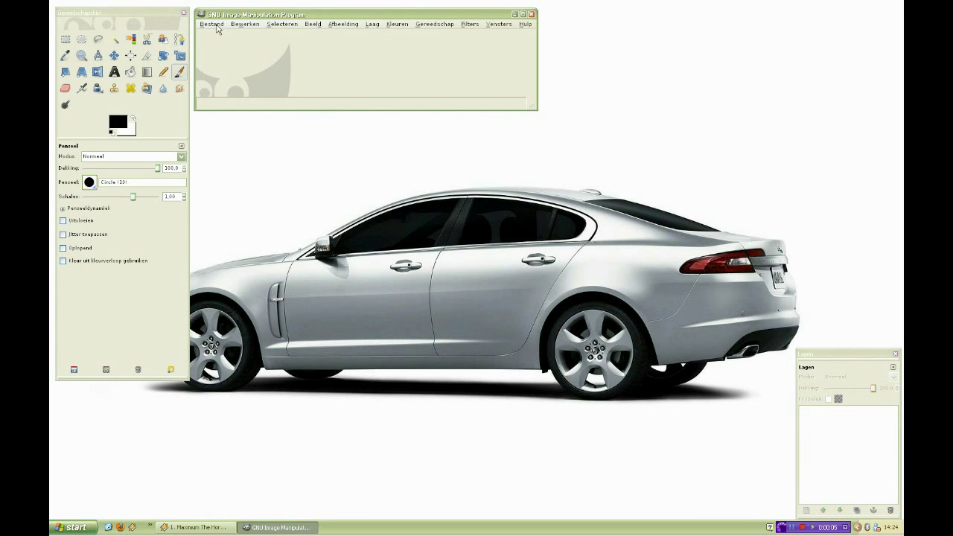
Step: Create a new 1680×1050 image and fill its background with black
left_click(212, 23)
type("1050")
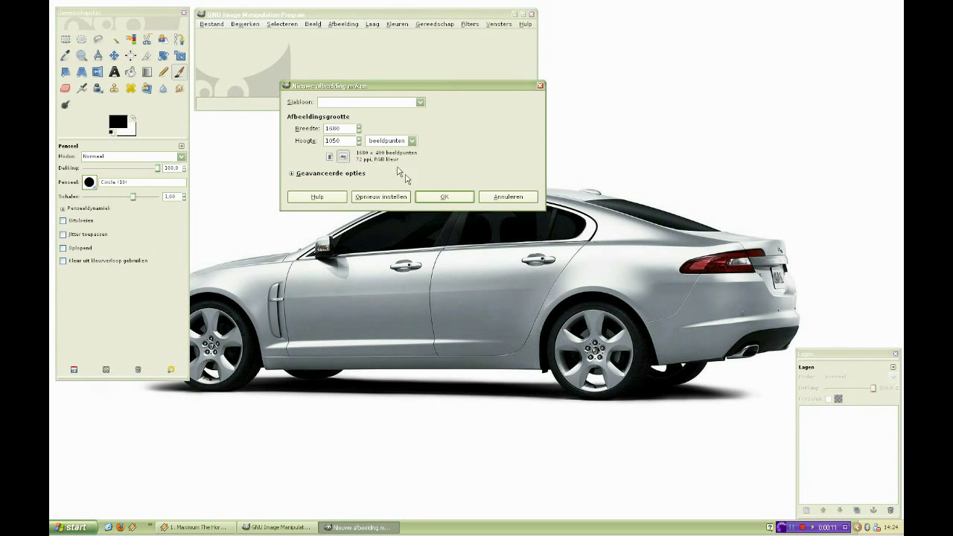
left_click(444, 197)
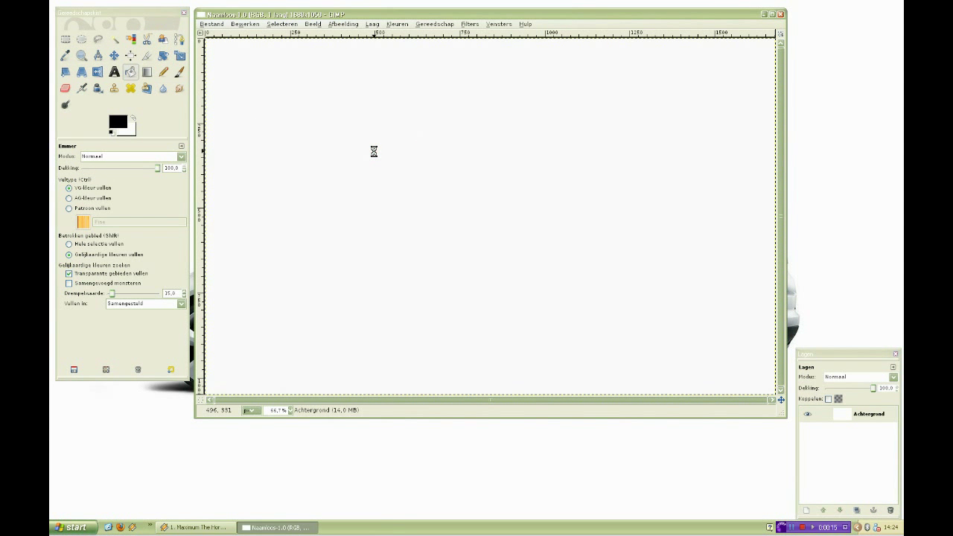
left_click(245, 24)
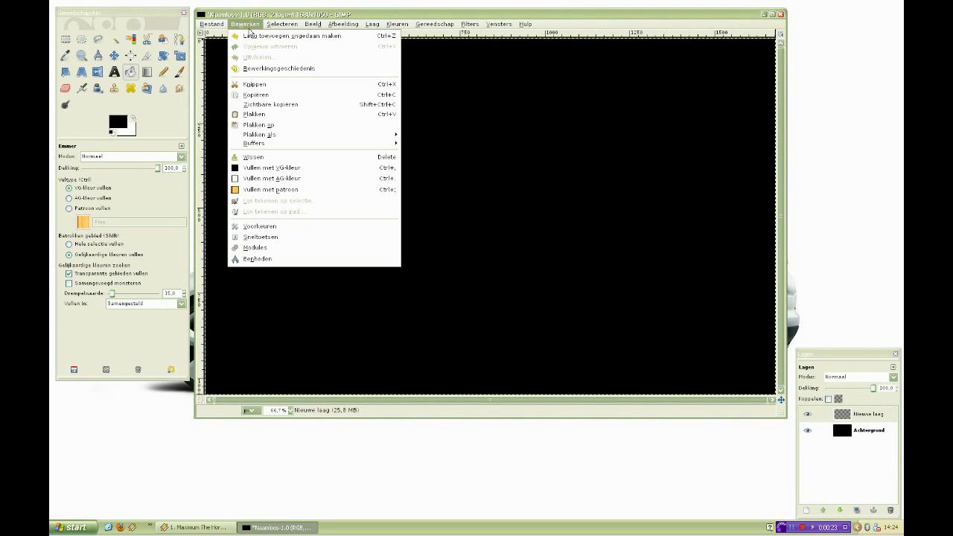
Step: Open the girl and wings .gbr files from UTUB demo and save them as brushes, naming the silhouette Gurl
left_click(212, 24)
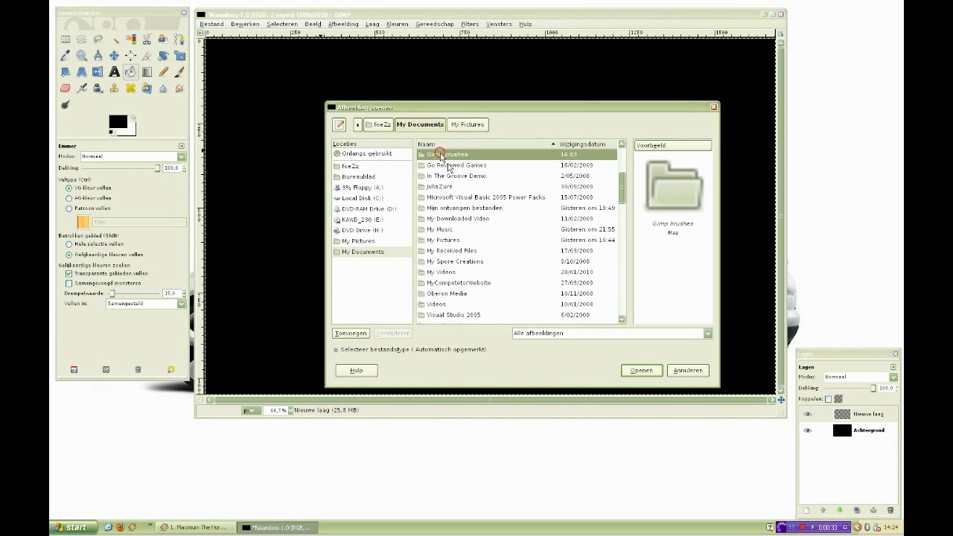
double_click(443, 154)
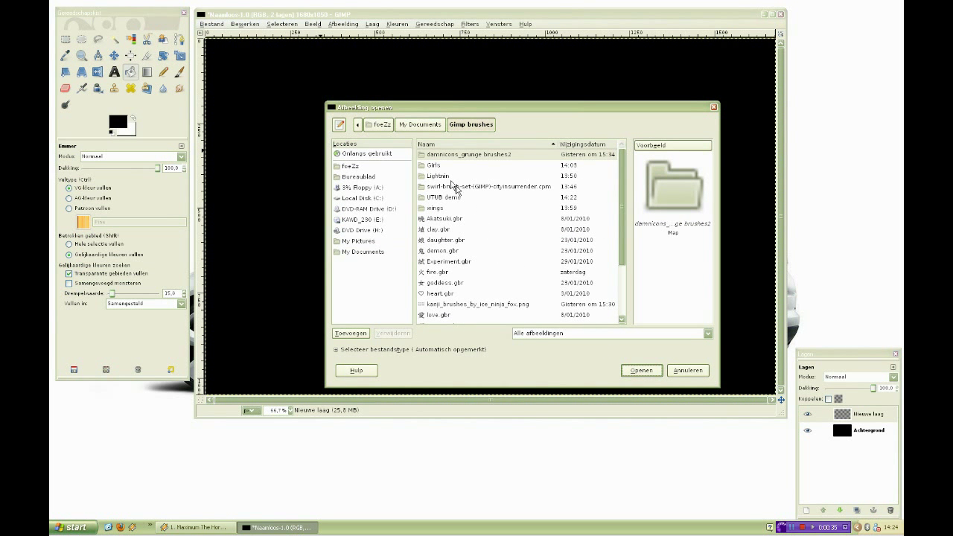
double_click(444, 198)
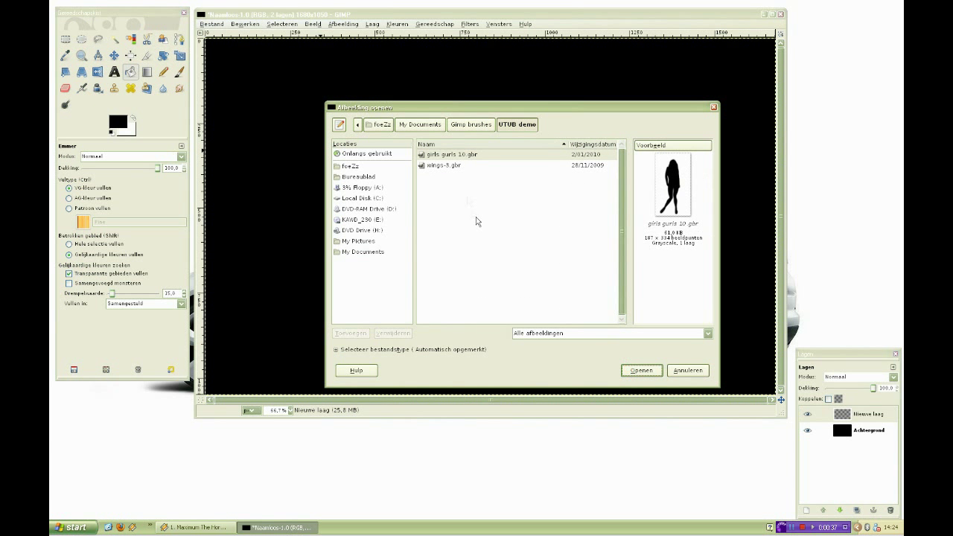
left_click(450, 154)
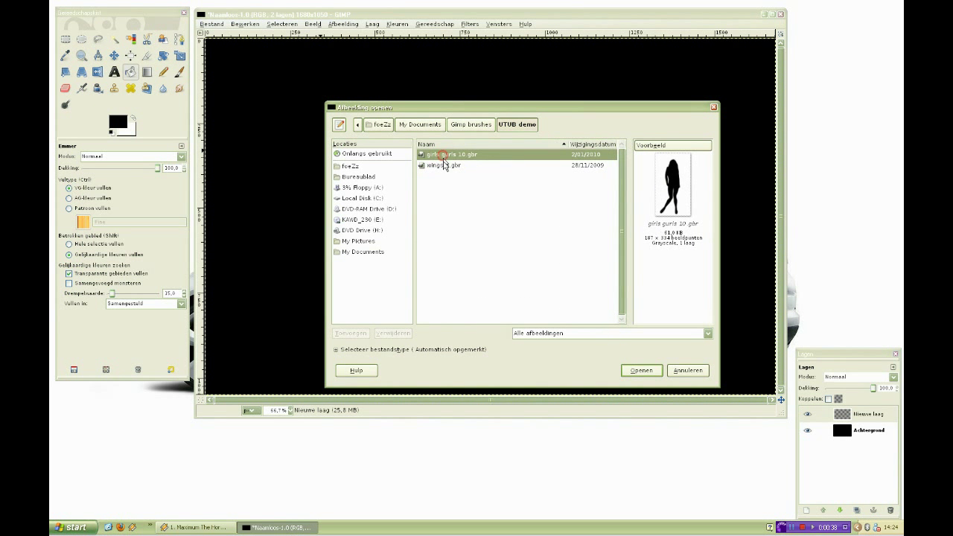
left_click(444, 164)
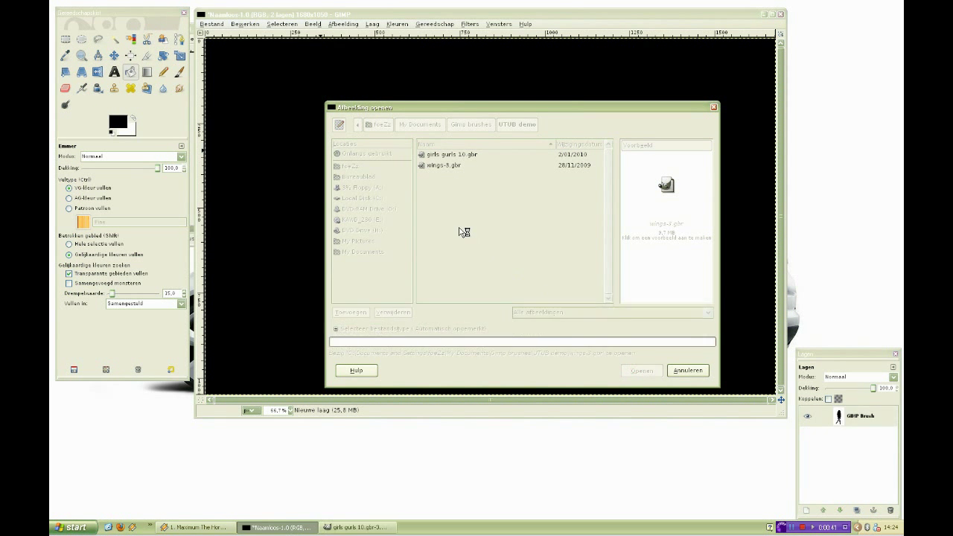
left_click(641, 370)
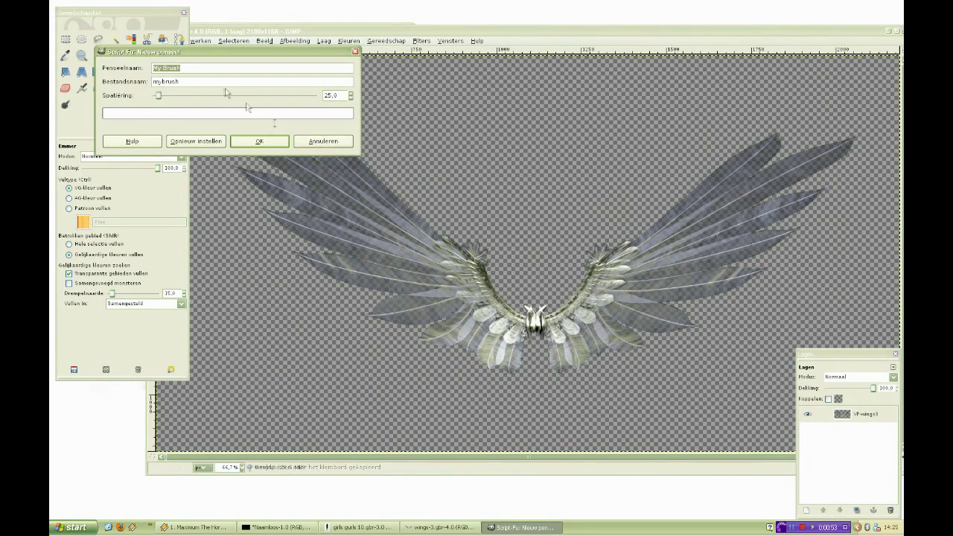
left_click(259, 141)
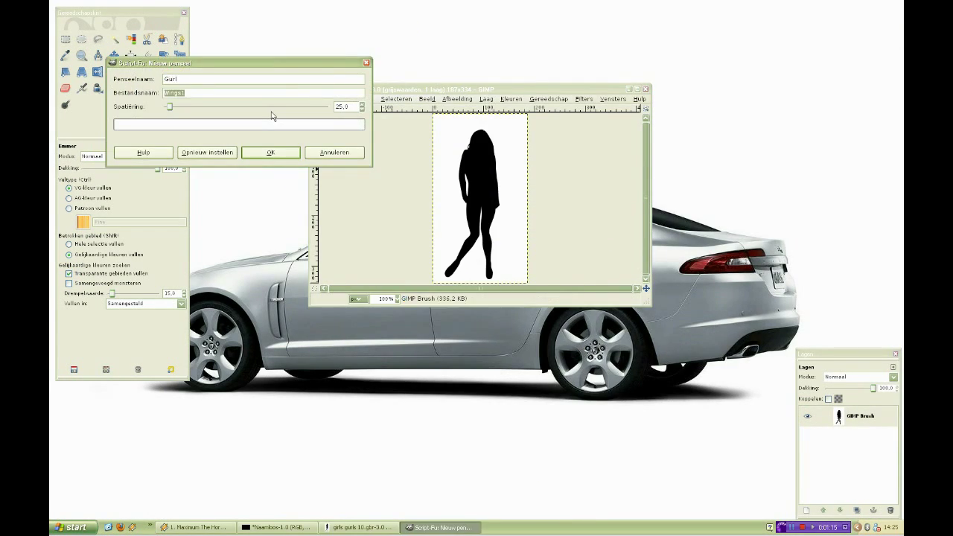
left_click(271, 152)
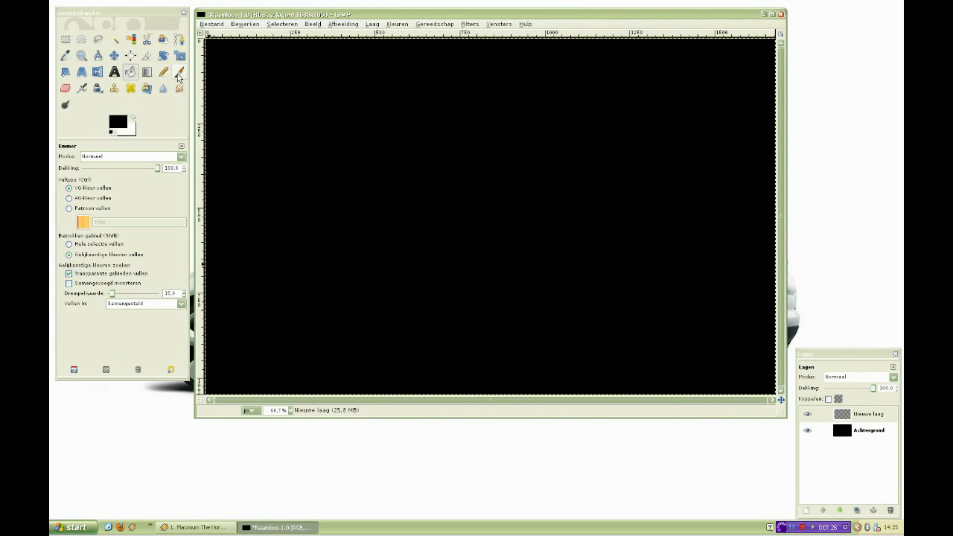
Step: Stamp a white girl silhouette with the Gurl brush on the Paintbrush, then select the Wings1 brush
left_click(180, 72)
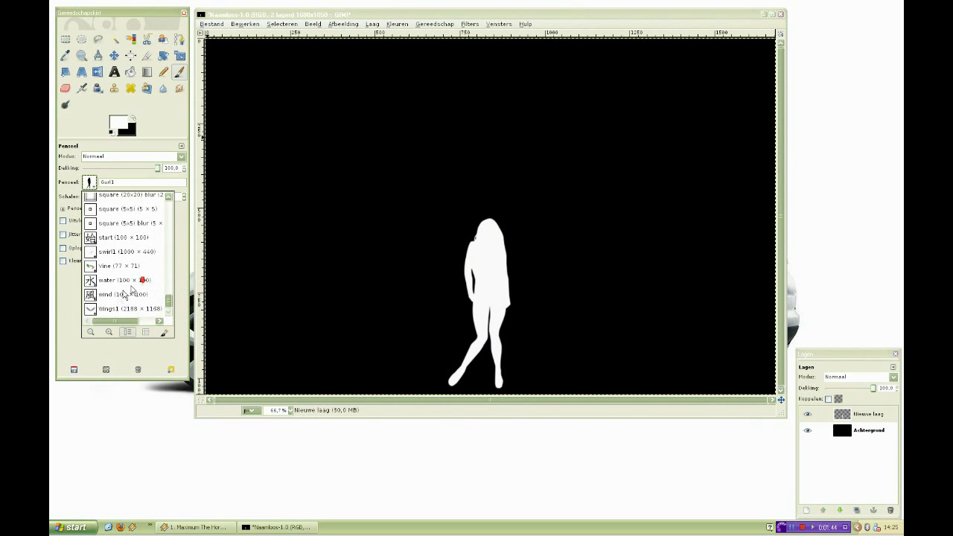
left_click(110, 308)
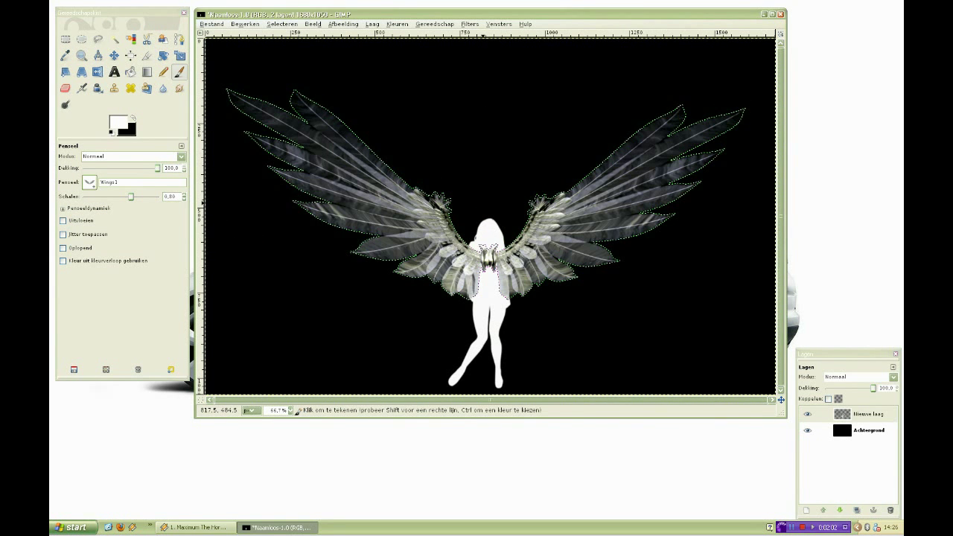
Step: Stamp Wings1 wings behind the figure and fill body gaps with a large Circle brush
right_click(867, 414)
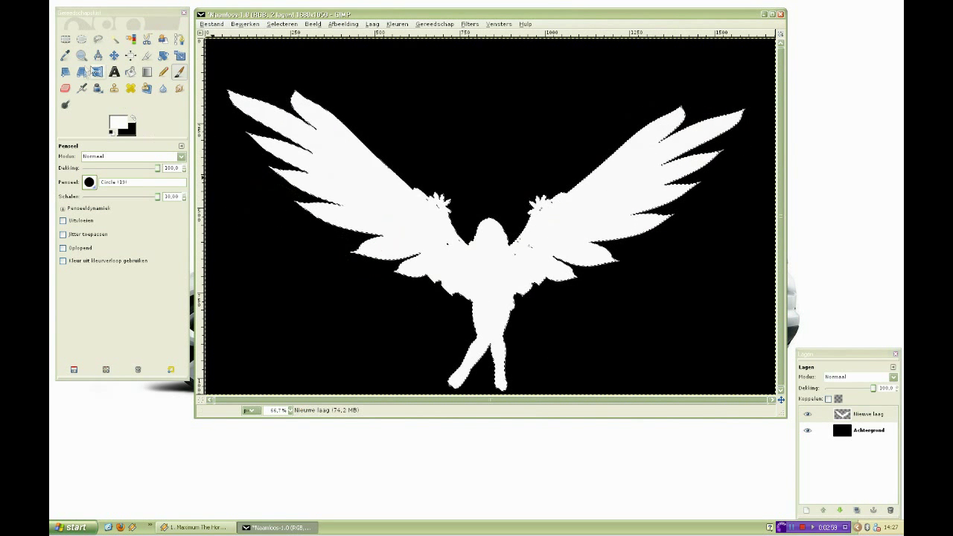
left_click(81, 55)
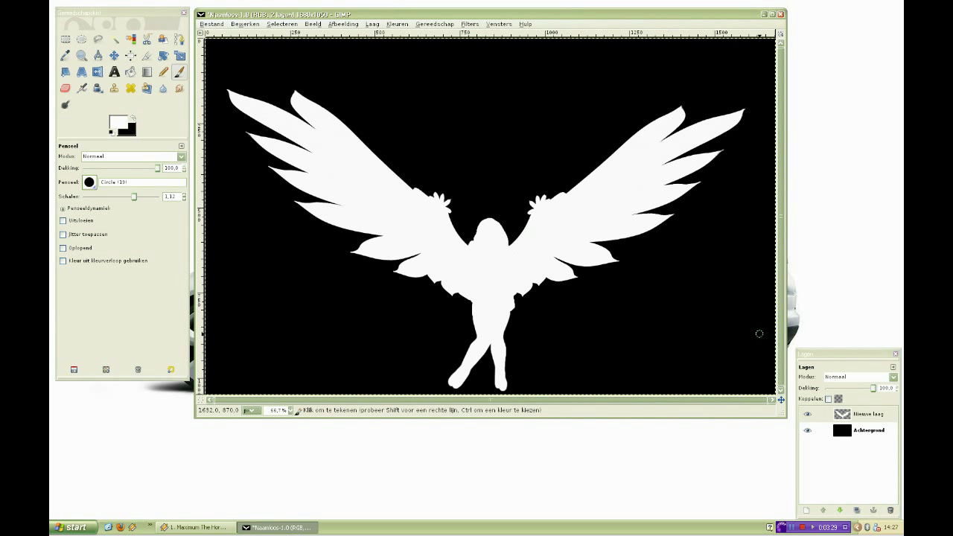
Step: Add a new layer above the background and fill it with a diagonal rainbow gradient
left_click(867, 430)
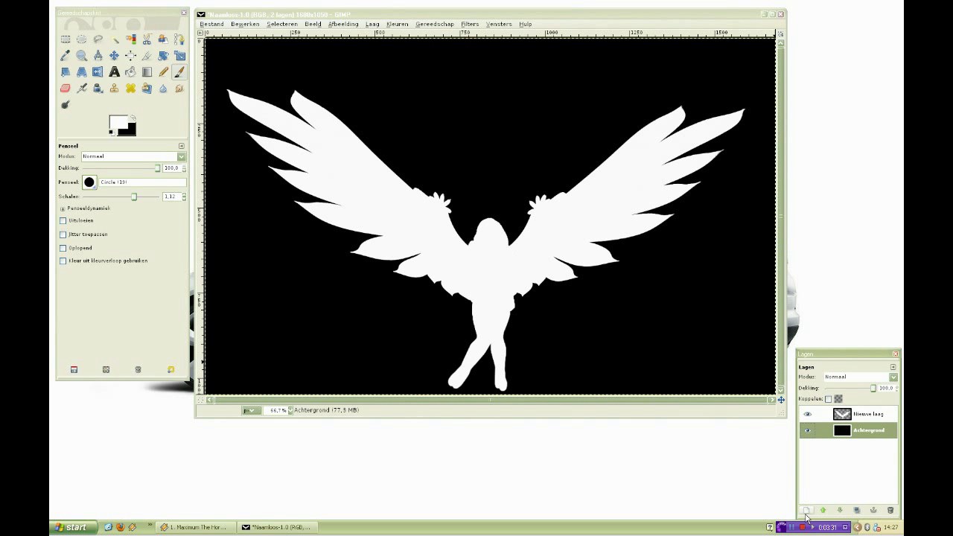
left_click(807, 511)
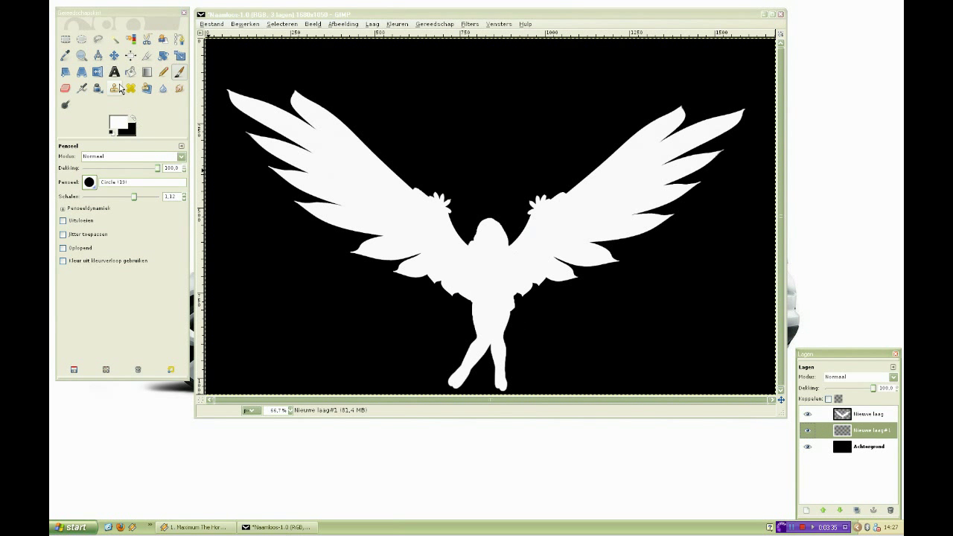
left_click(98, 89)
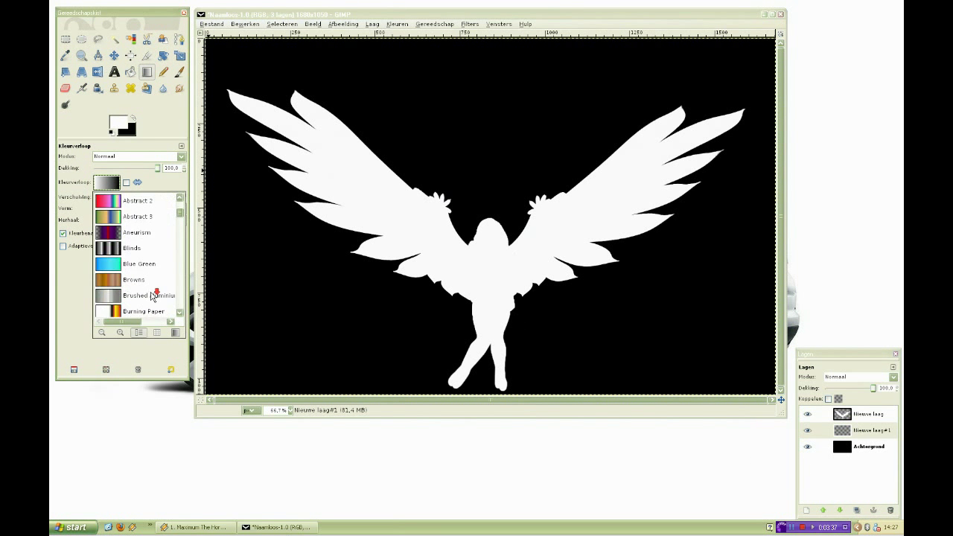
scroll("down", 3)
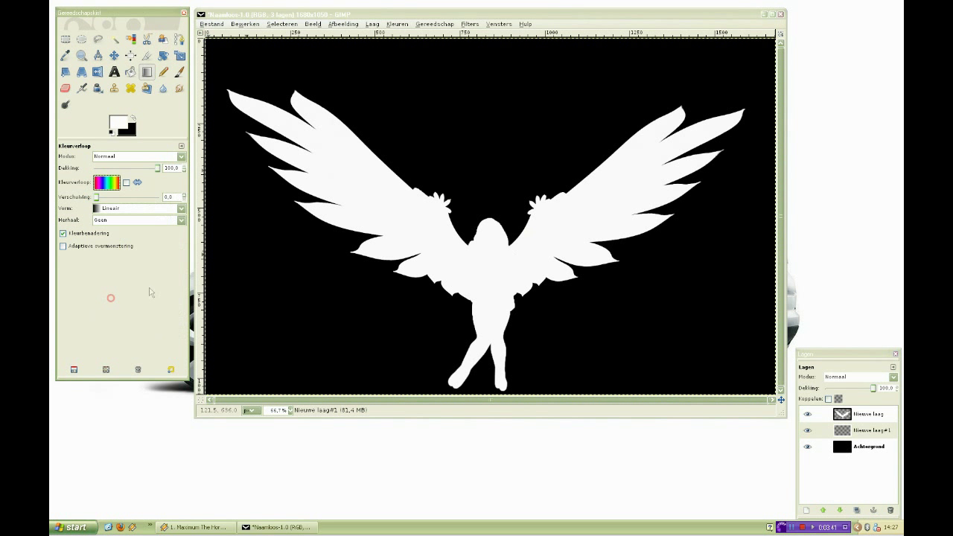
left_click_drag(237, 231, 372, 236)
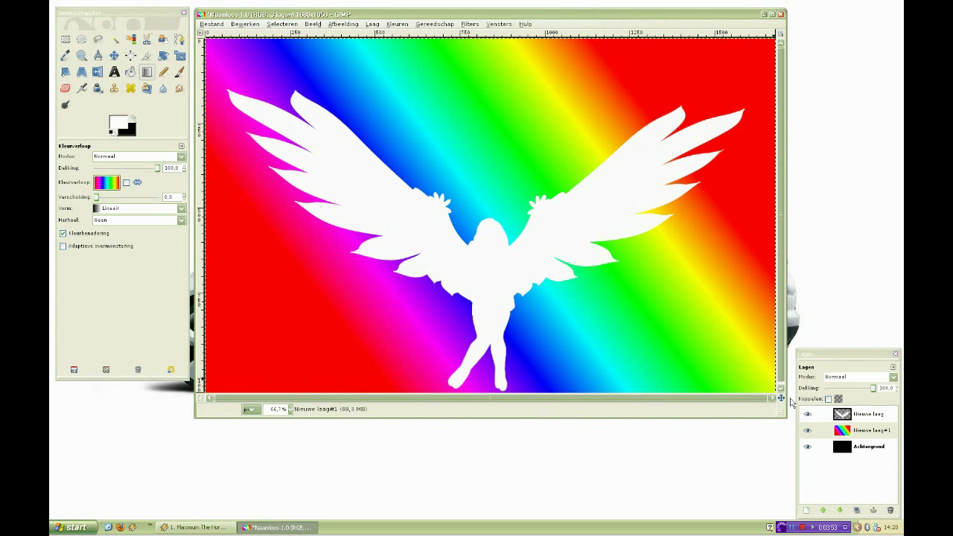
left_click(864, 430)
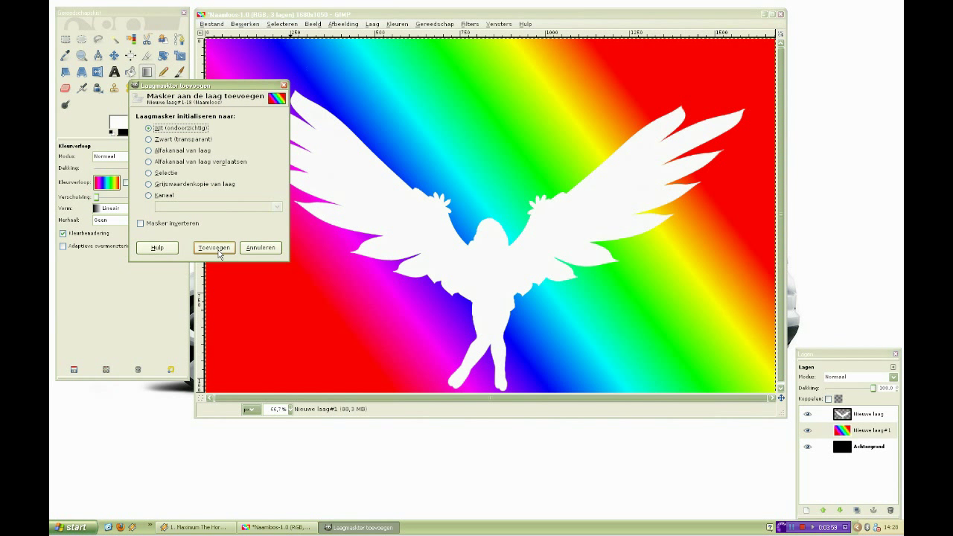
Step: Add a black, fully transparent mask to the rainbow layer and load the silhouette's alpha as selection
left_click(149, 139)
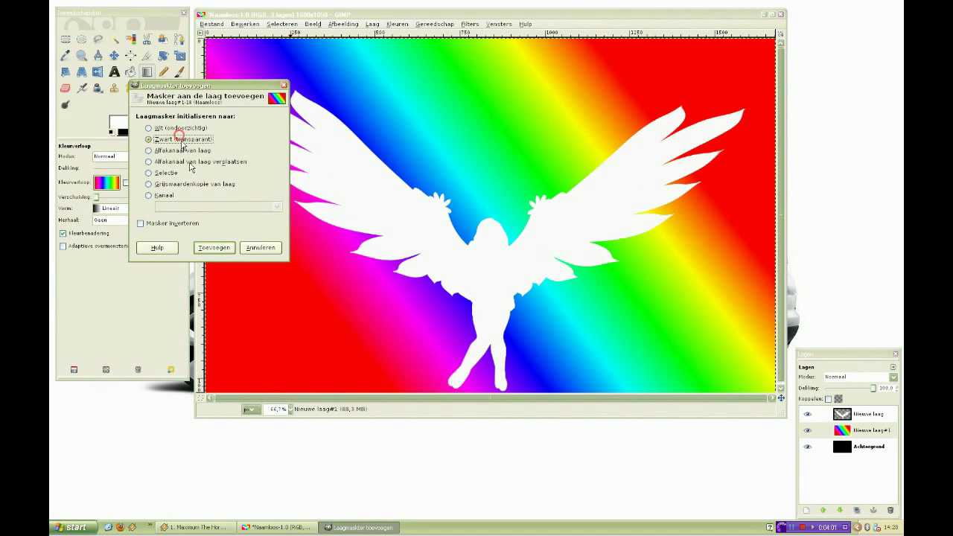
left_click(214, 248)
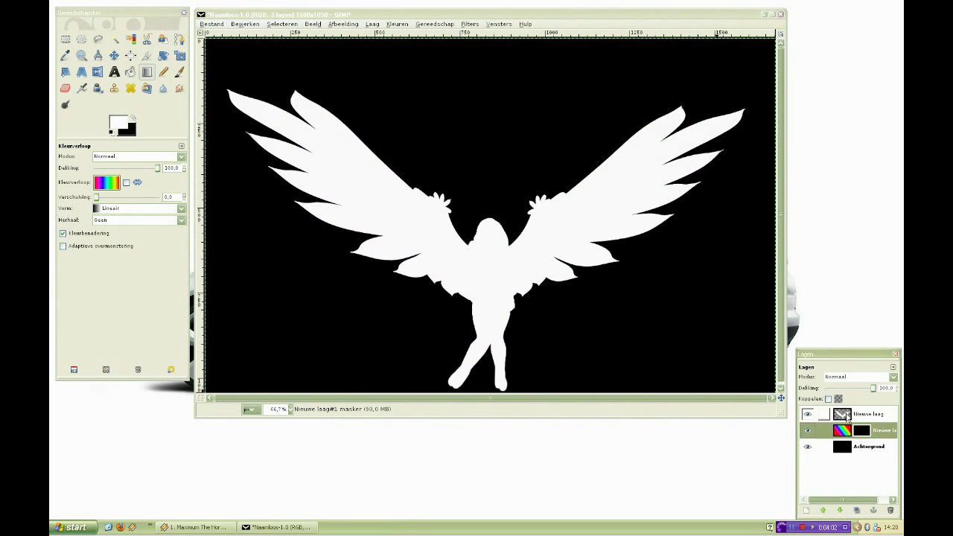
right_click(842, 415)
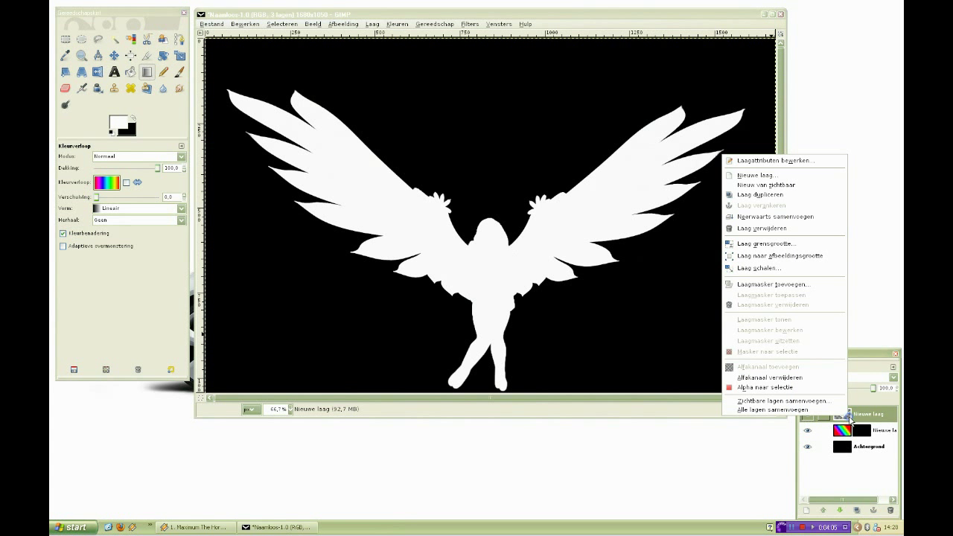
left_click(774, 284)
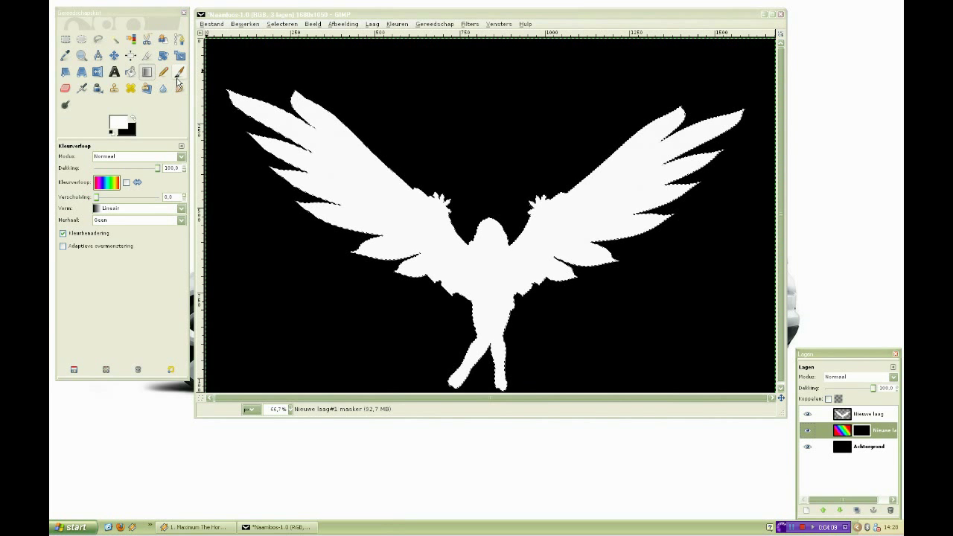
left_click(179, 72)
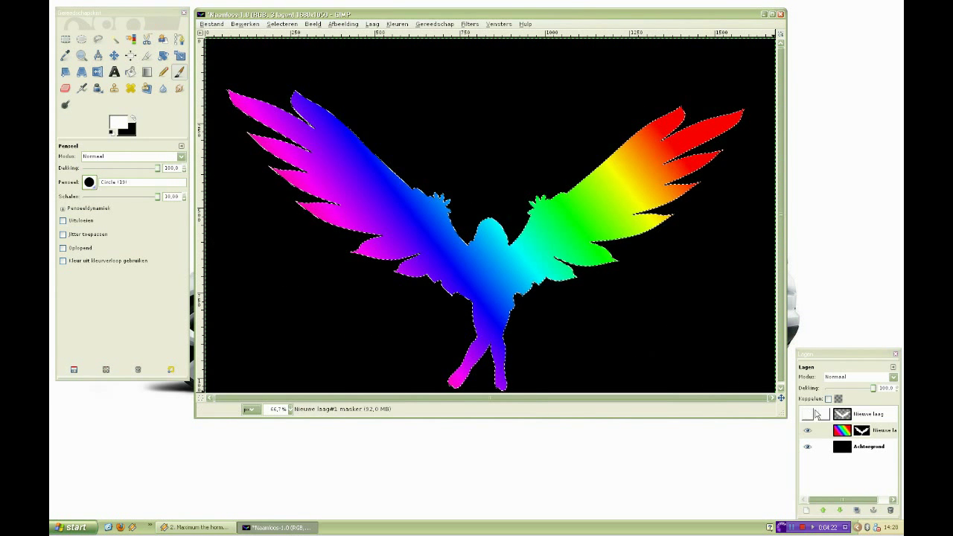
Step: Stamp the swirl1 brush above the angel's head, select around it, then clear the selection
left_click(282, 24)
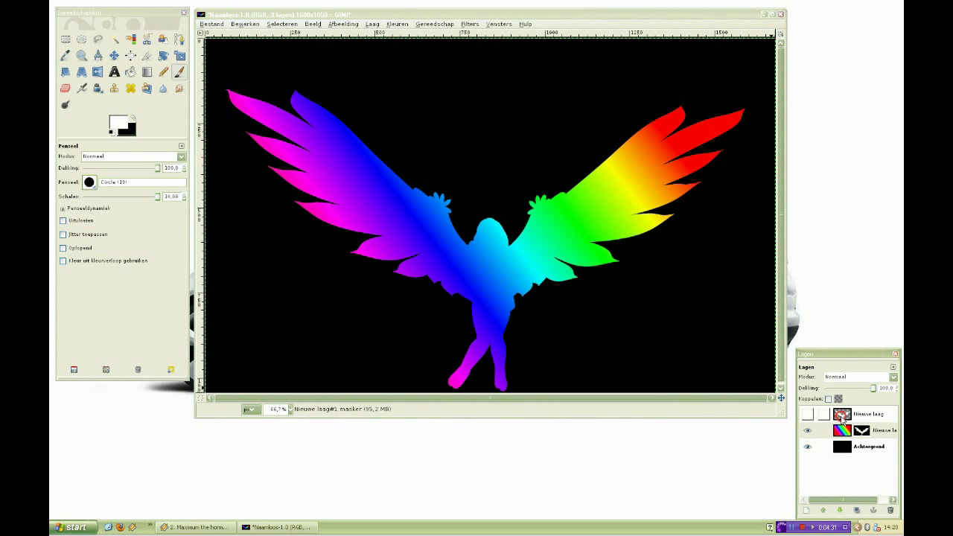
left_click(89, 183)
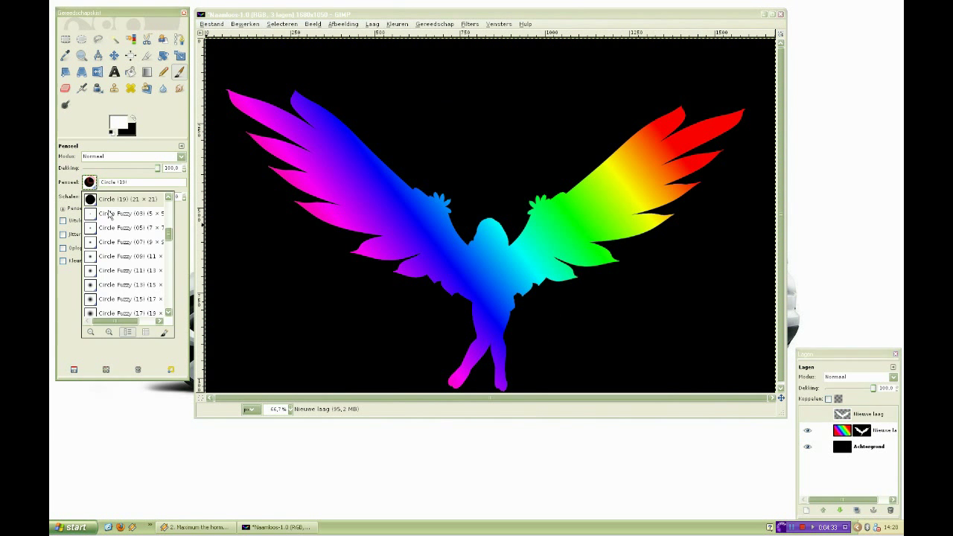
scroll("down", 3)
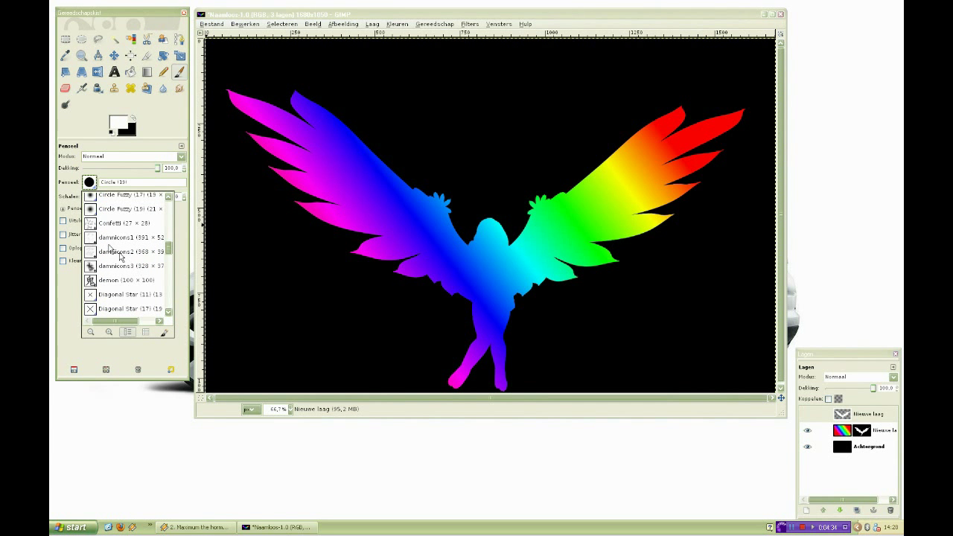
scroll("down", 3)
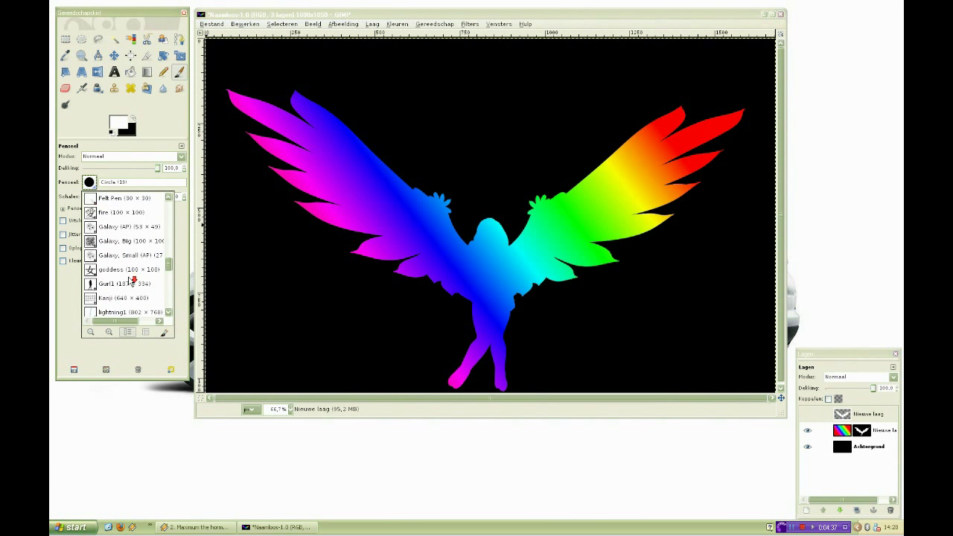
scroll("down", 3)
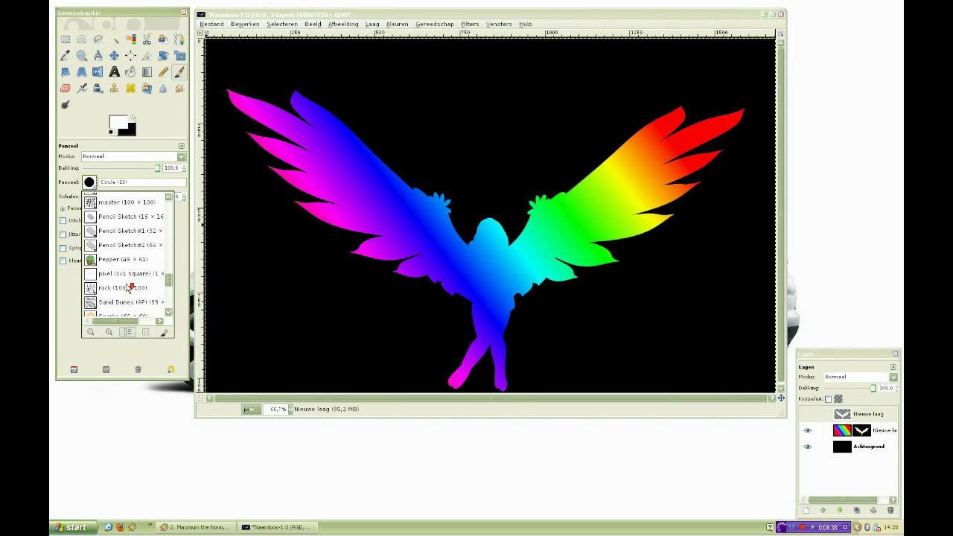
scroll("down", 3)
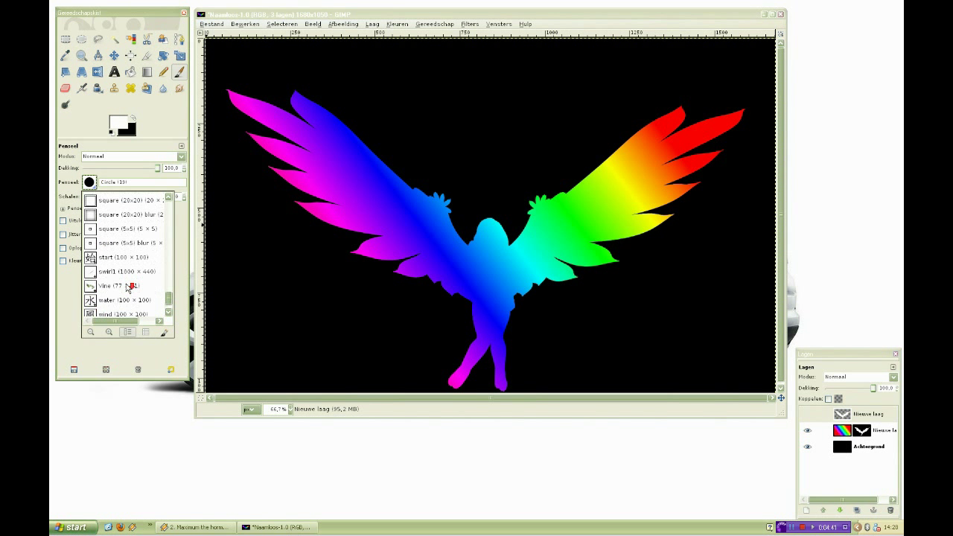
left_click(119, 271)
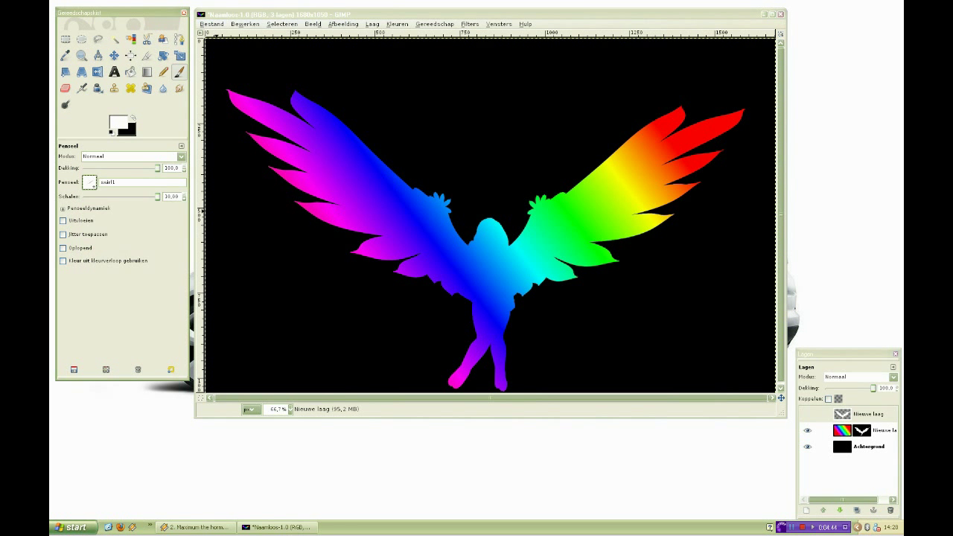
left_click_drag(149, 195, 112, 195)
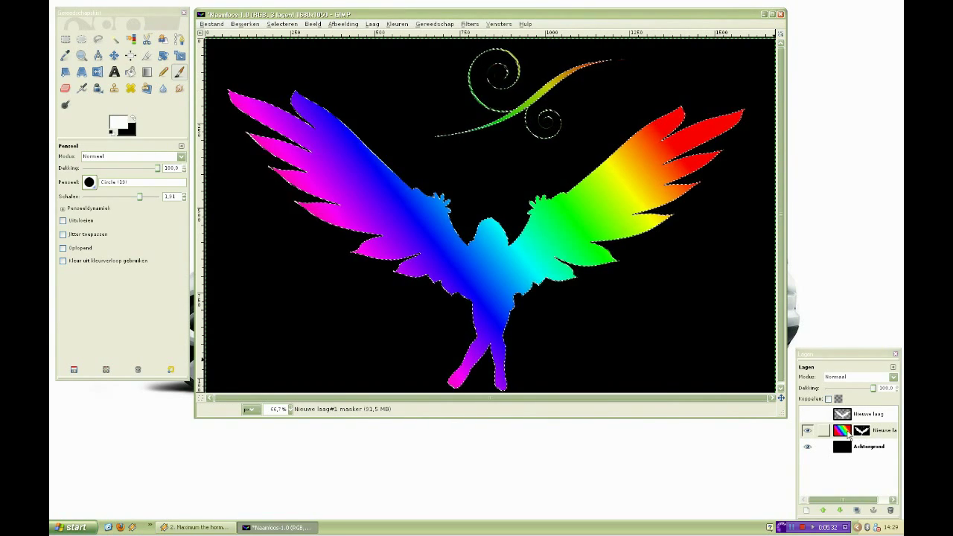
left_click_drag(425, 67, 594, 162)
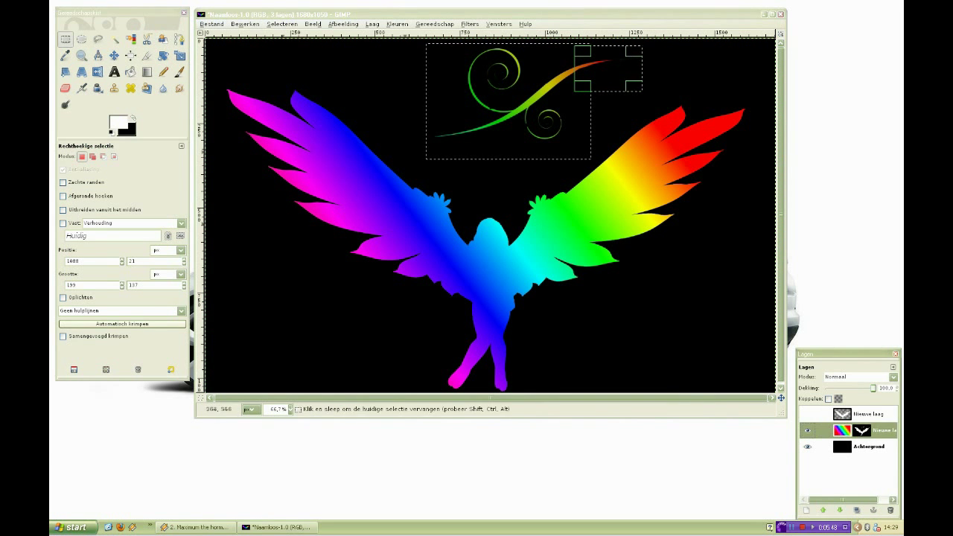
left_click(281, 24)
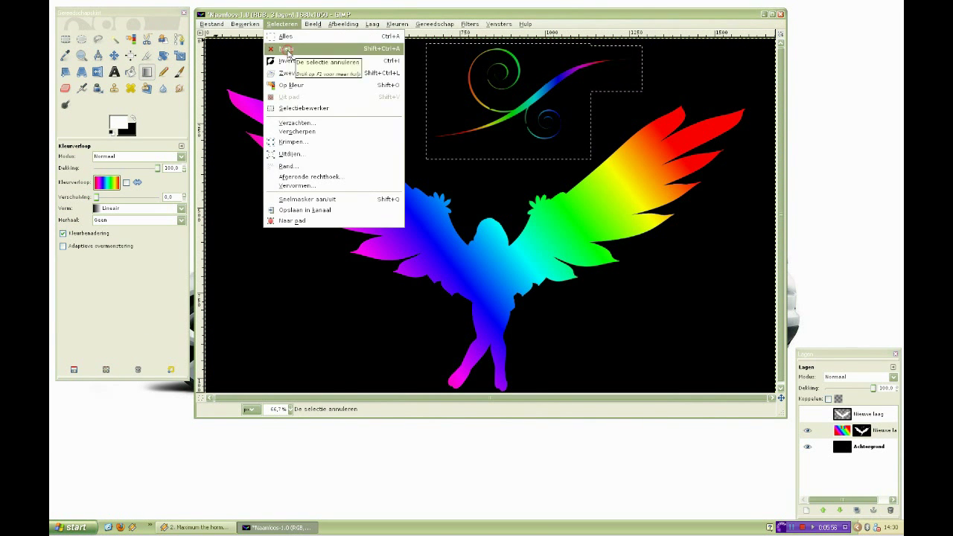